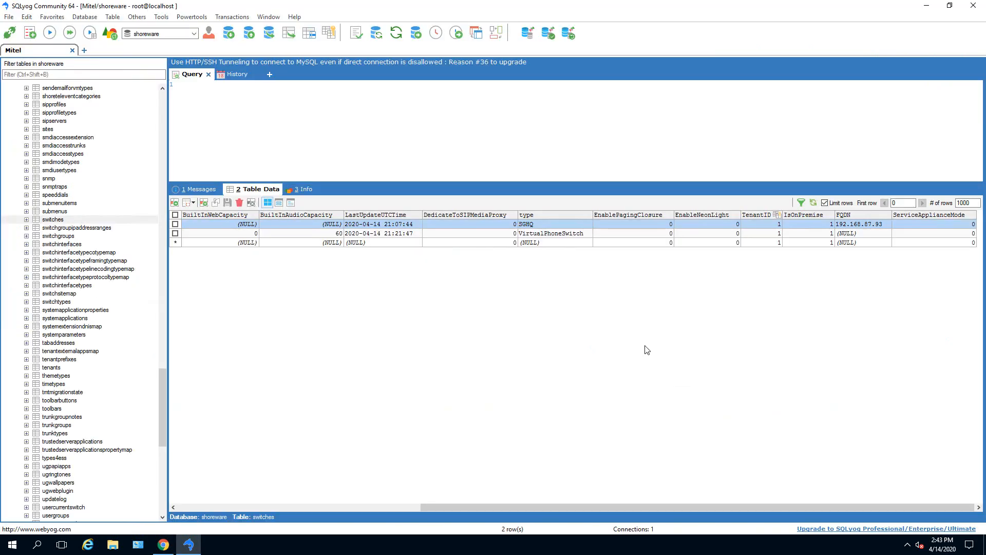
pyautogui.moveTo(639, 348)
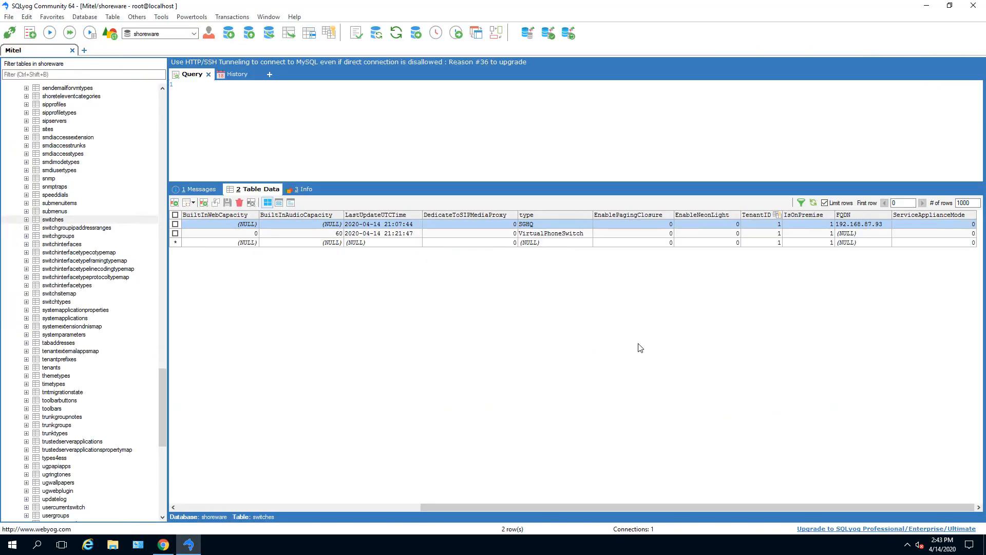
pyautogui.moveTo(637, 343)
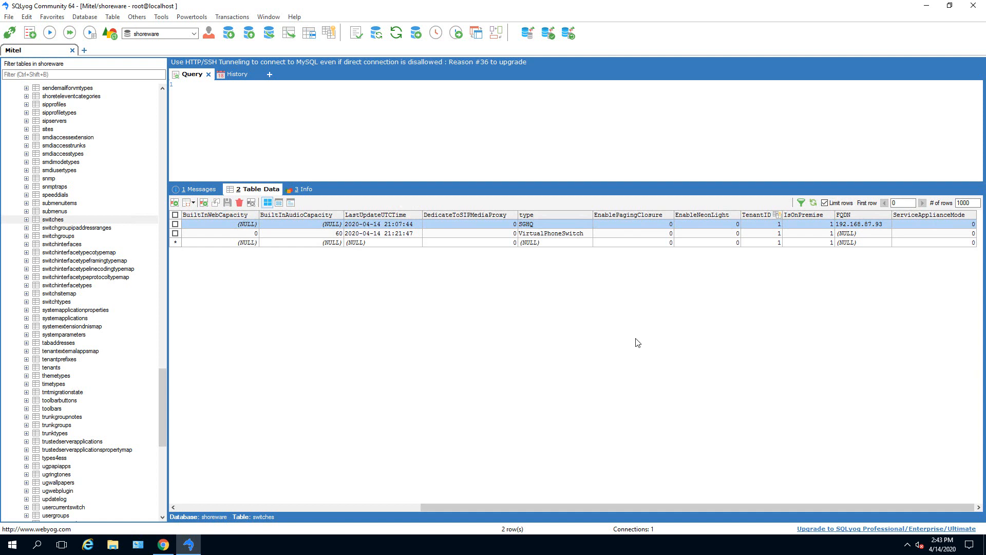
pyautogui.moveTo(833, 218)
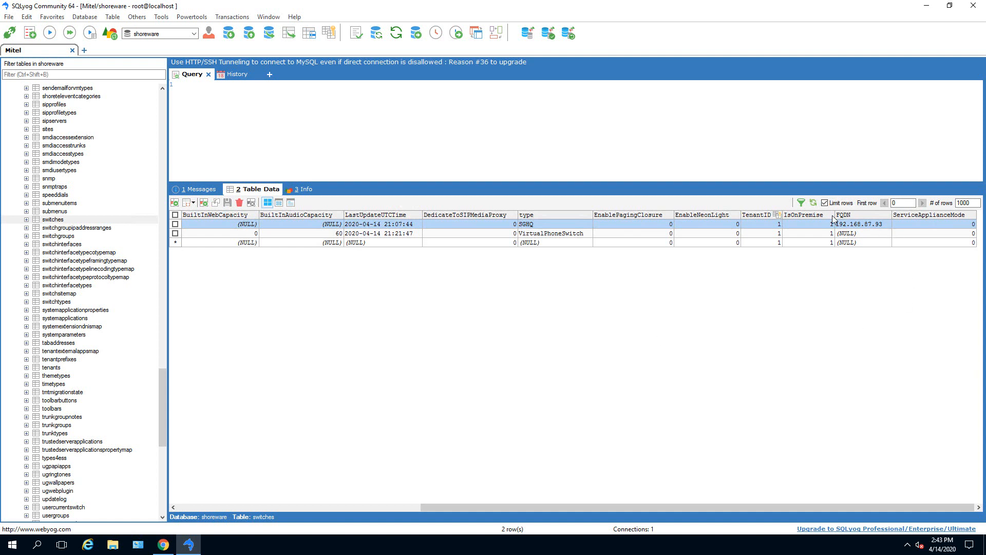
# Step: Begin editing the SGHQ switch's FQDN cell, currently 192.168.87.93, in the switches table
pyautogui.doubleClick(861, 224)
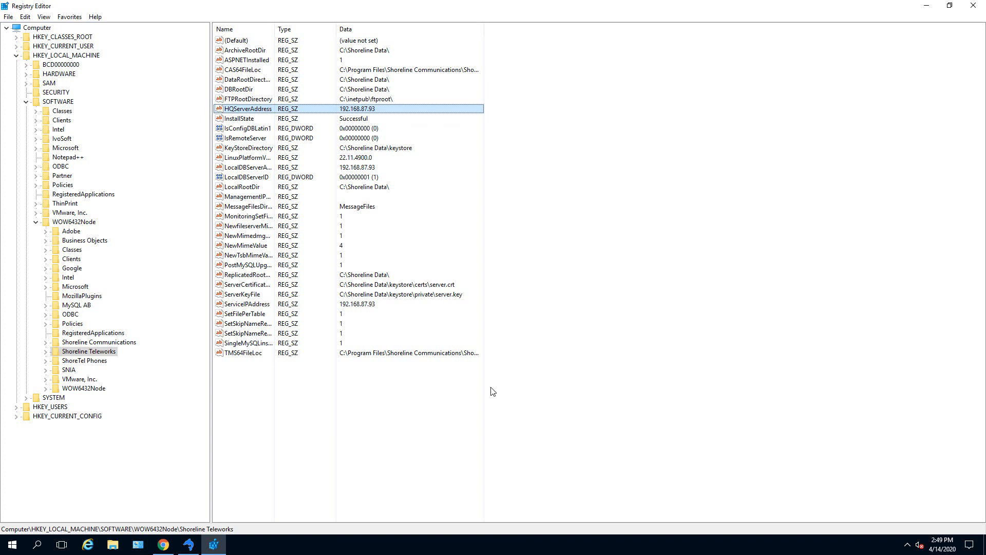
pyautogui.moveTo(482, 406)
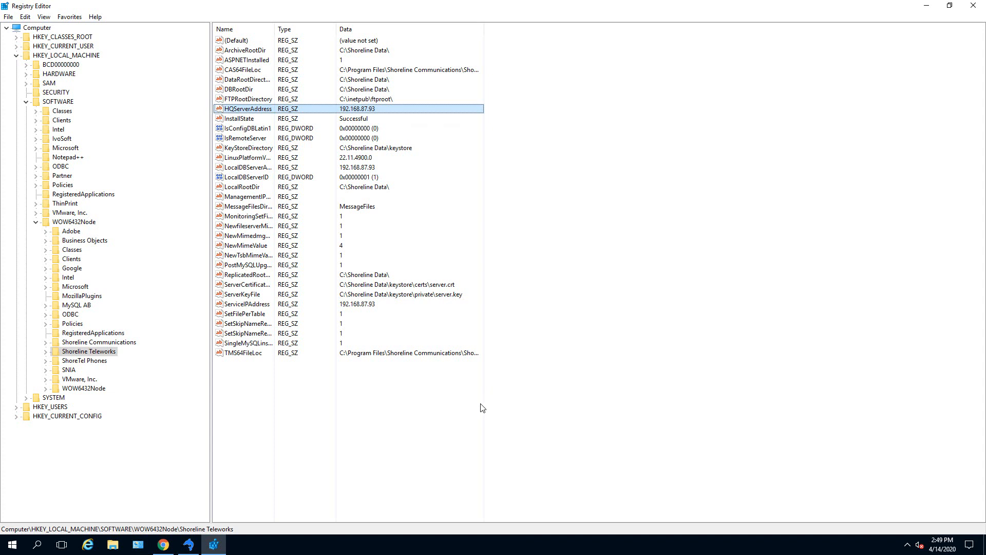
pyautogui.moveTo(381, 116)
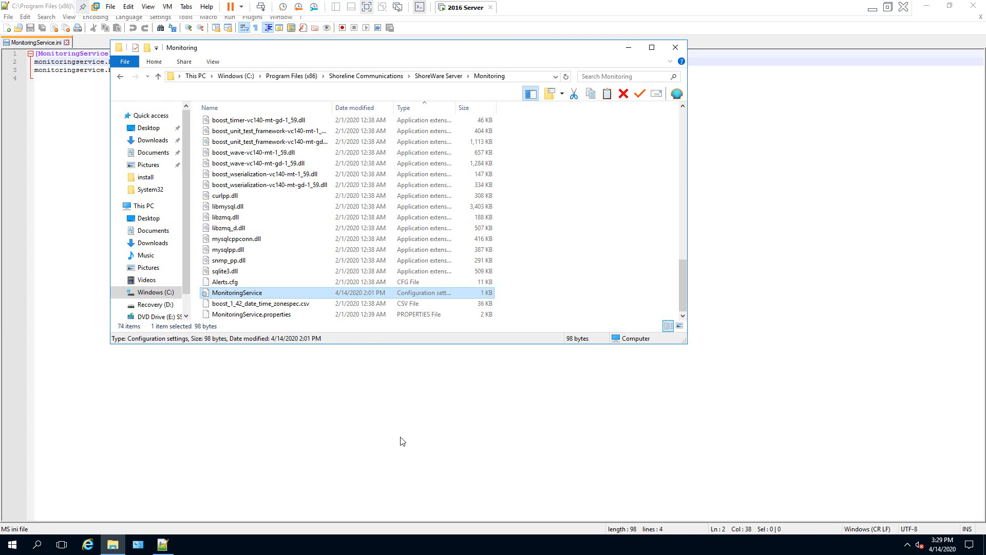
pyautogui.moveTo(242, 301)
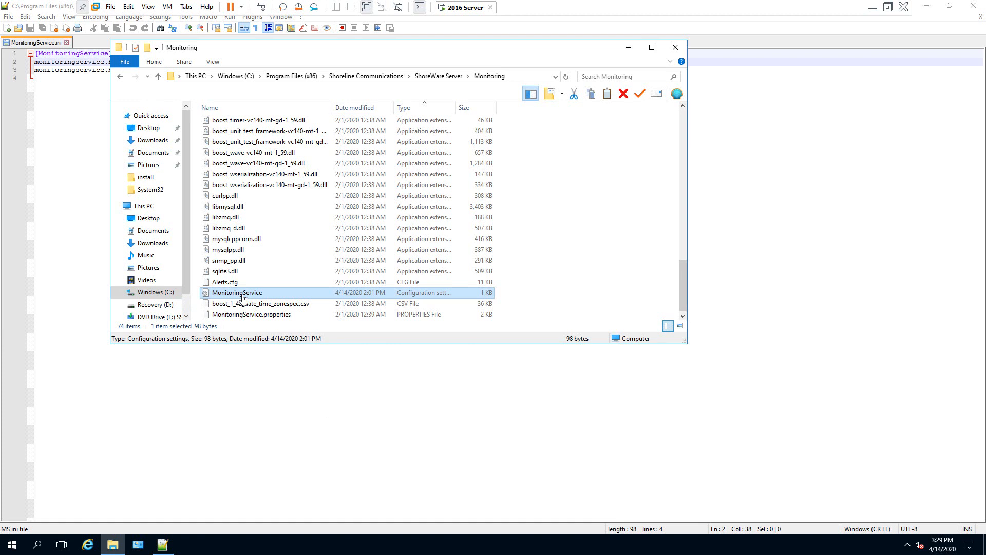
pyautogui.moveTo(305, 380)
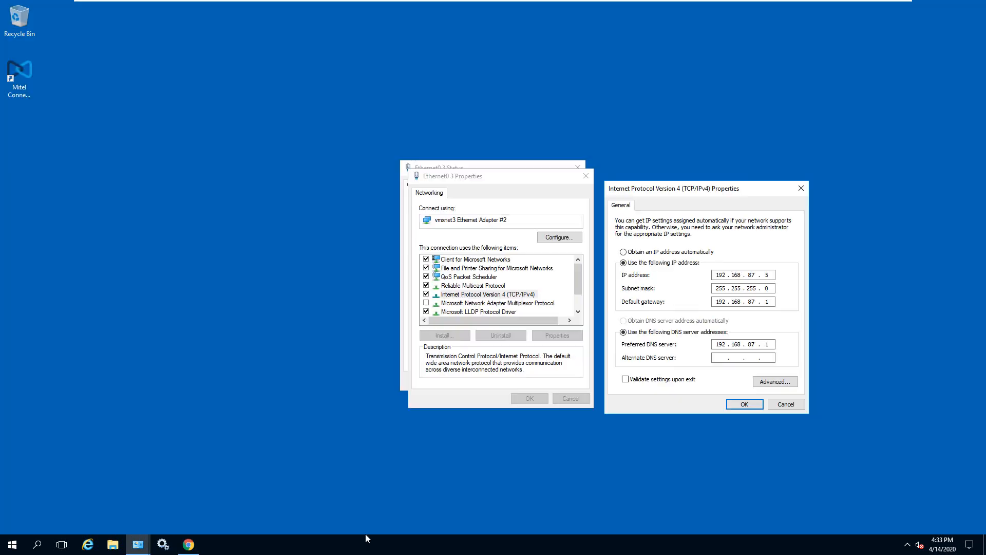
pyautogui.moveTo(312, 551)
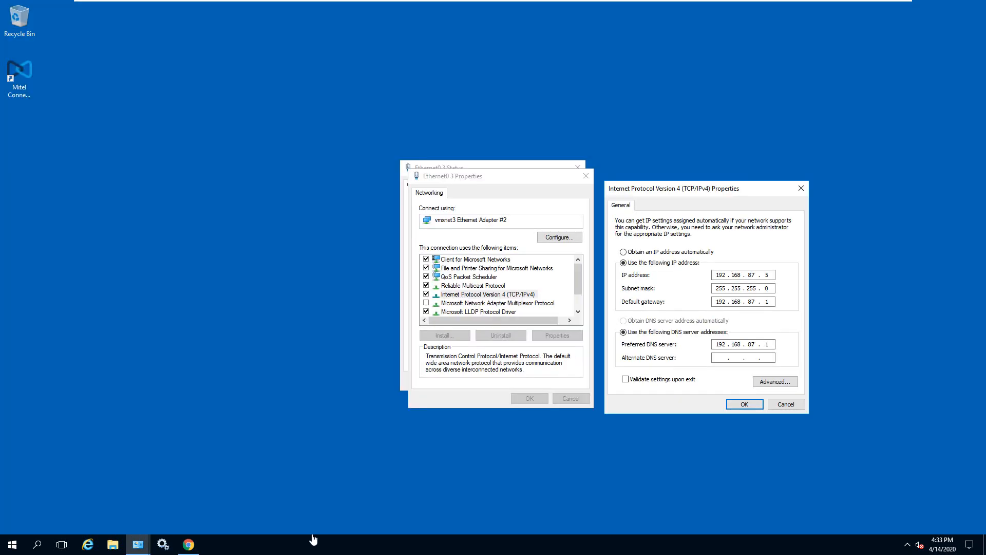
pyautogui.moveTo(201, 523)
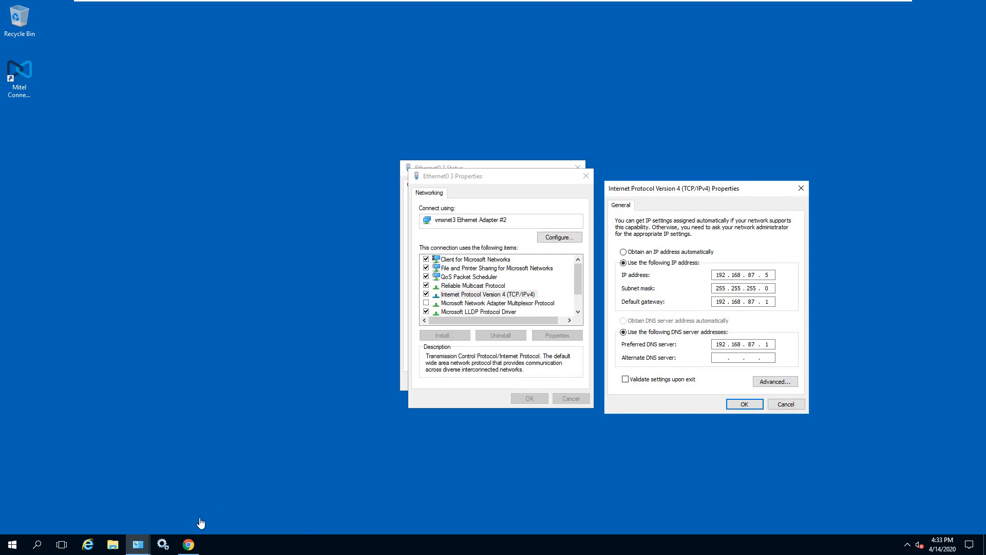
# Step: Bring Connect Director forward to verify Headquarters now shows at 192.168.87.5
pyautogui.click(187, 544)
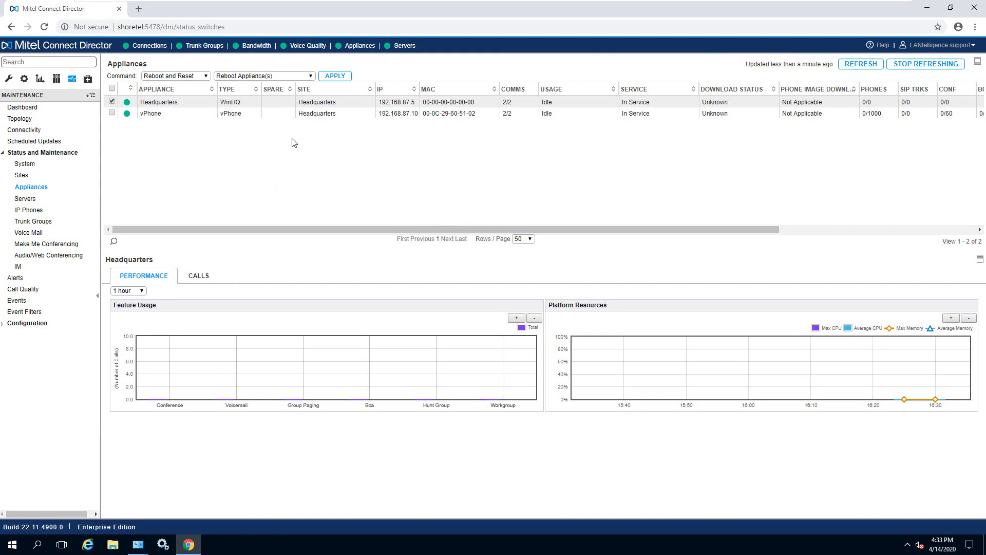
pyautogui.moveTo(397, 109)
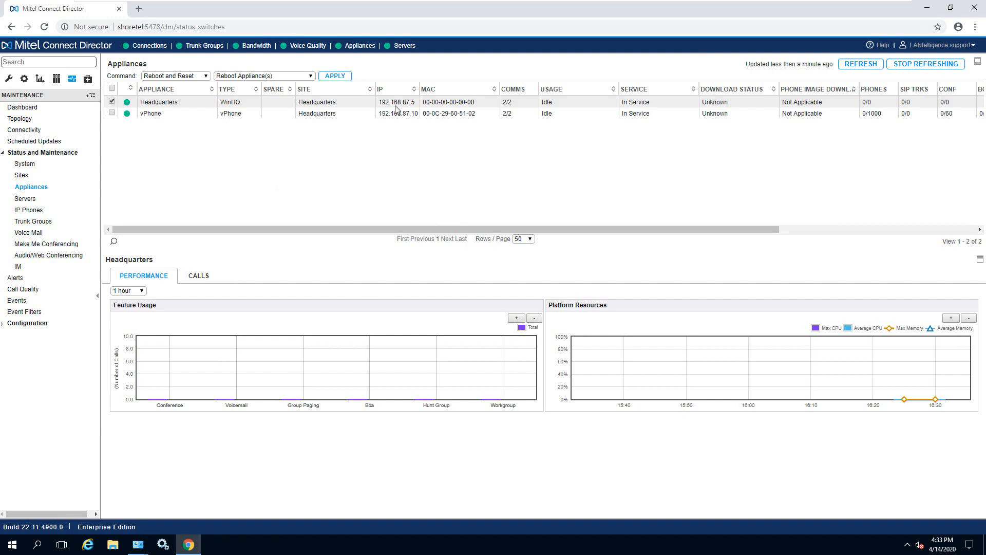
pyautogui.moveTo(362, 152)
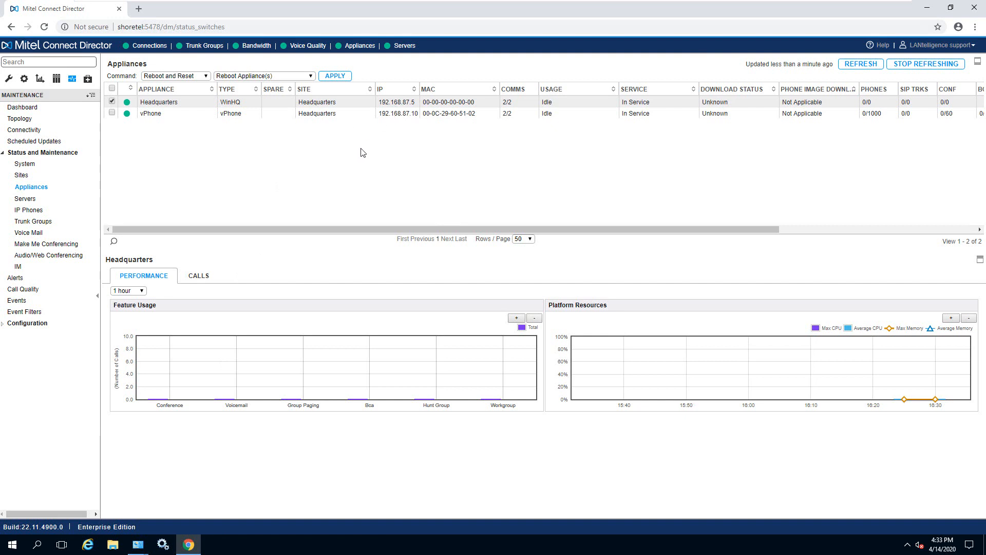